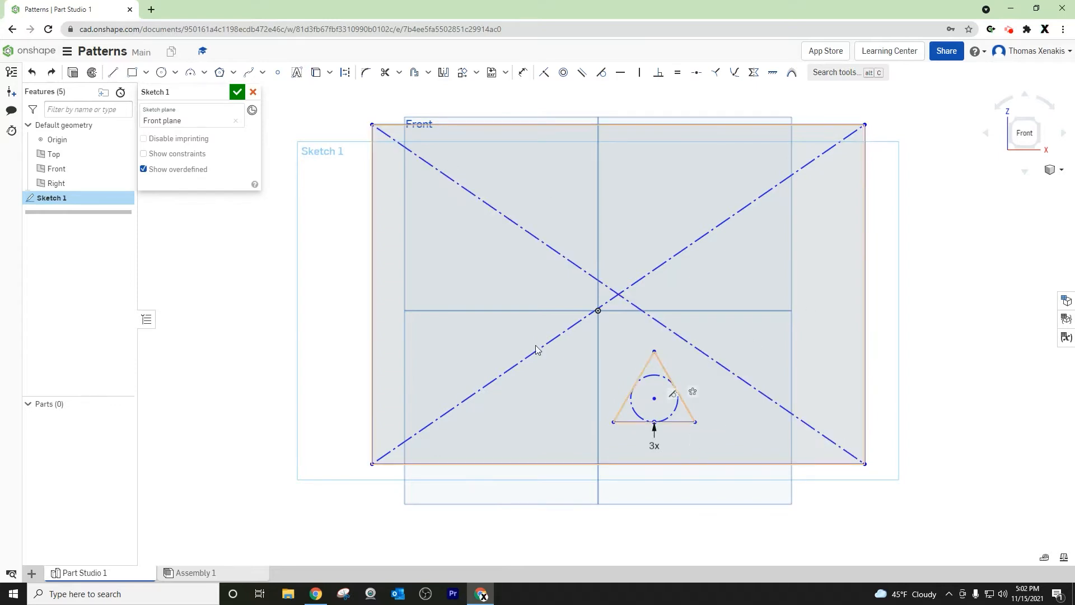
mouse_move(816, 451)
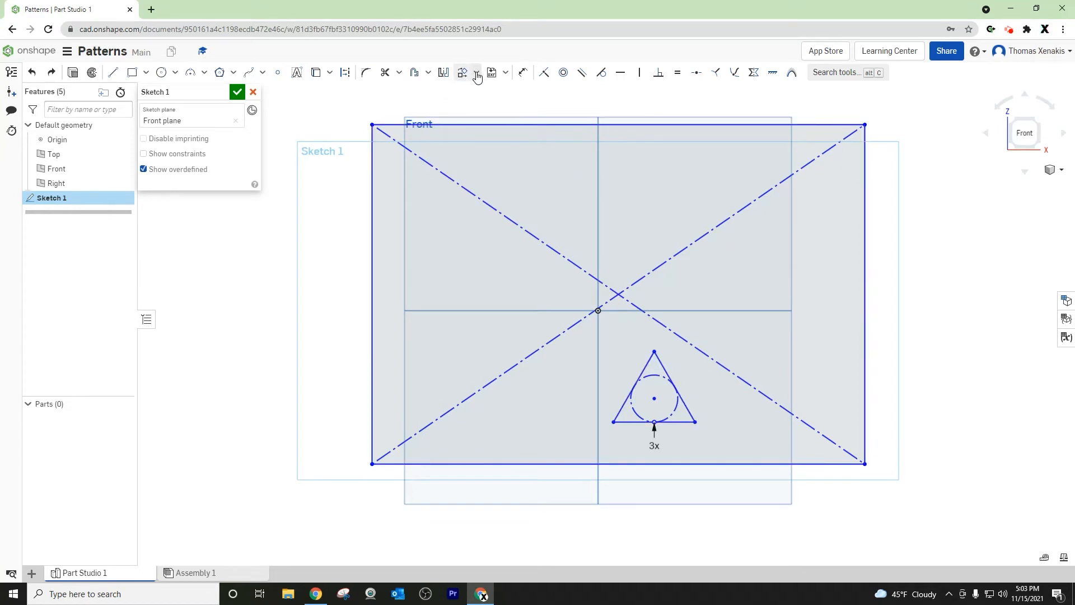
Step: Open the pattern and transform tools dropdown in the sketch toolbar
left_click(477, 73)
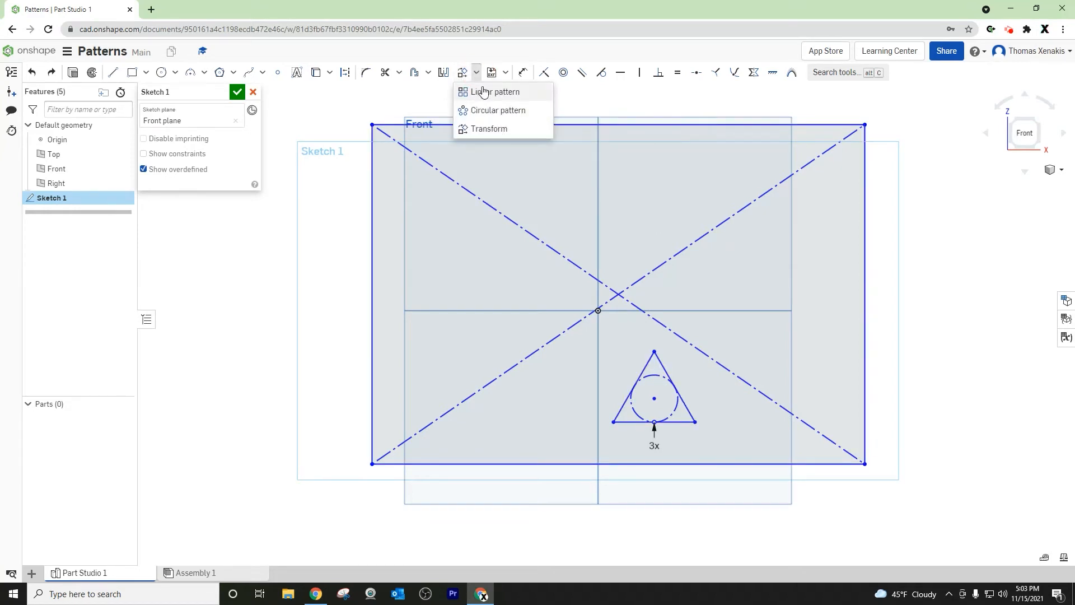
mouse_move(490, 132)
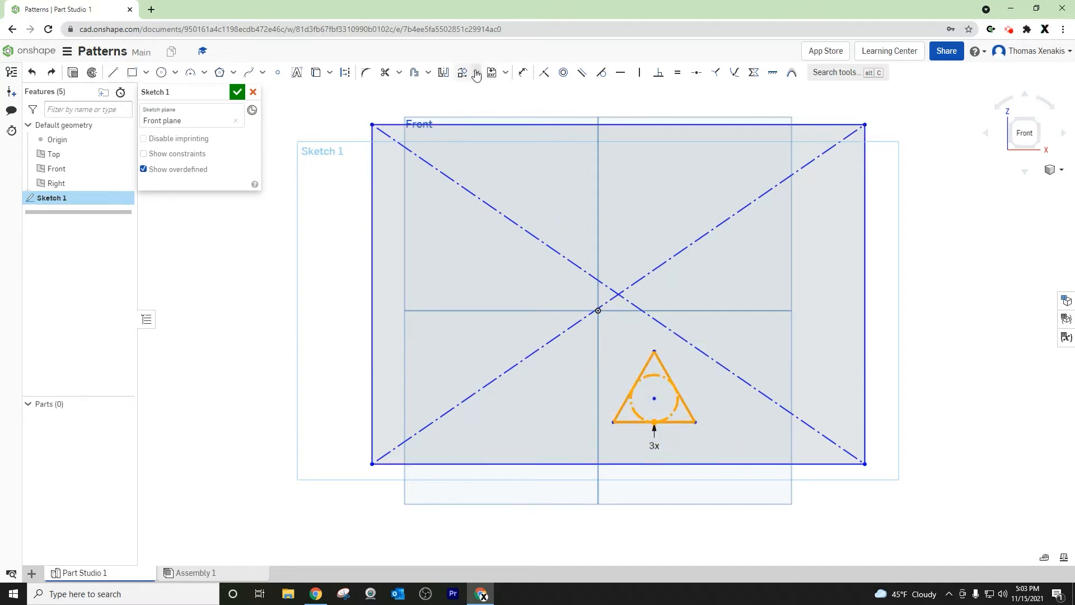
Step: Transform the triangle and circle, dragging them right of center onto the horizontal centerline
left_click(461, 72)
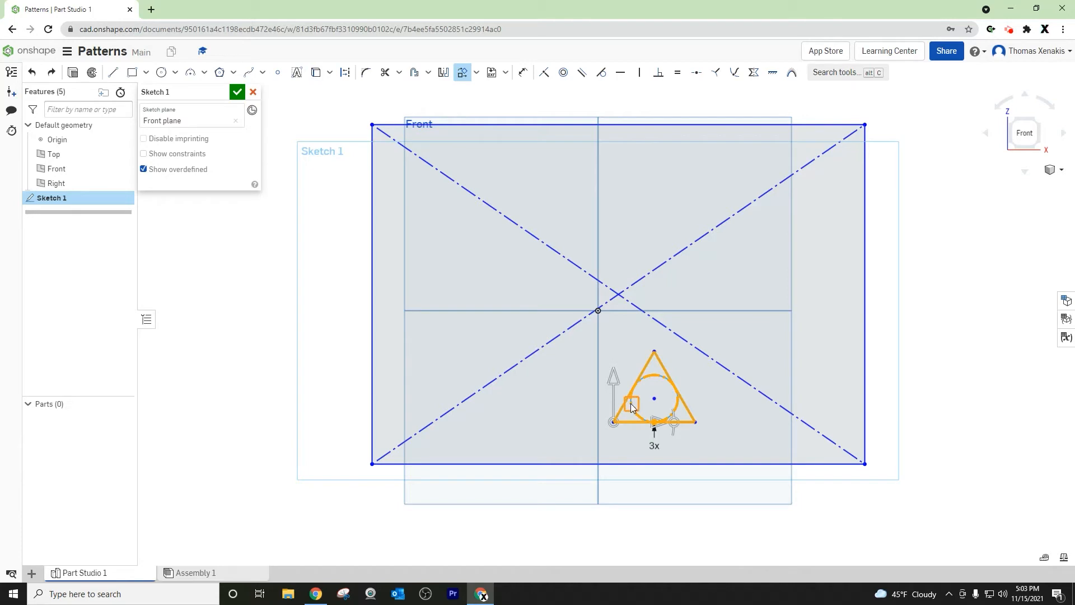
left_click_drag(631, 404, 705, 257)
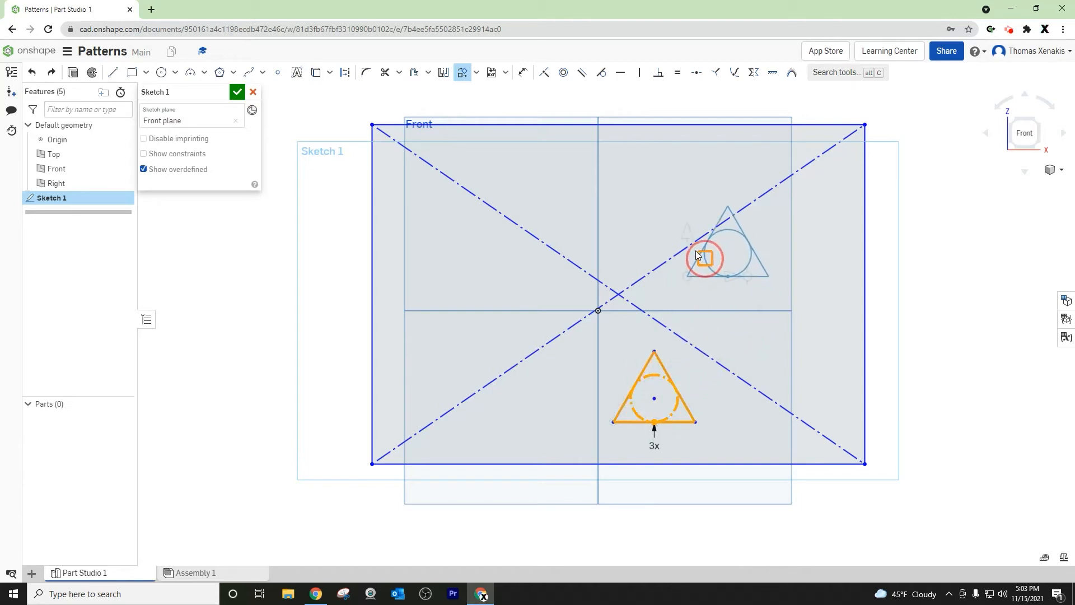
left_click_drag(703, 257, 696, 315)
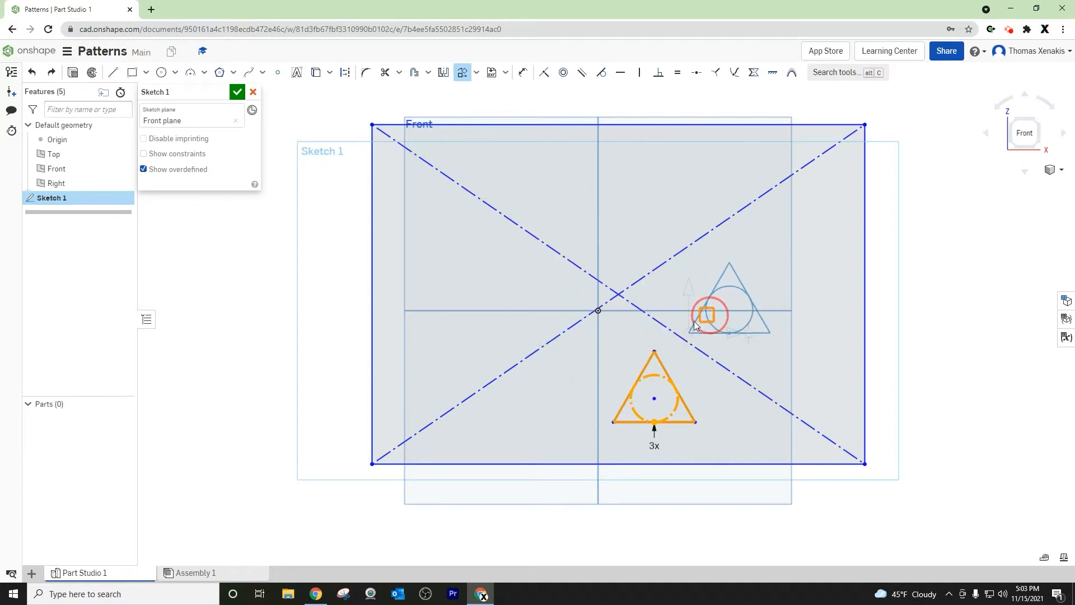
left_click_drag(708, 314, 738, 306)
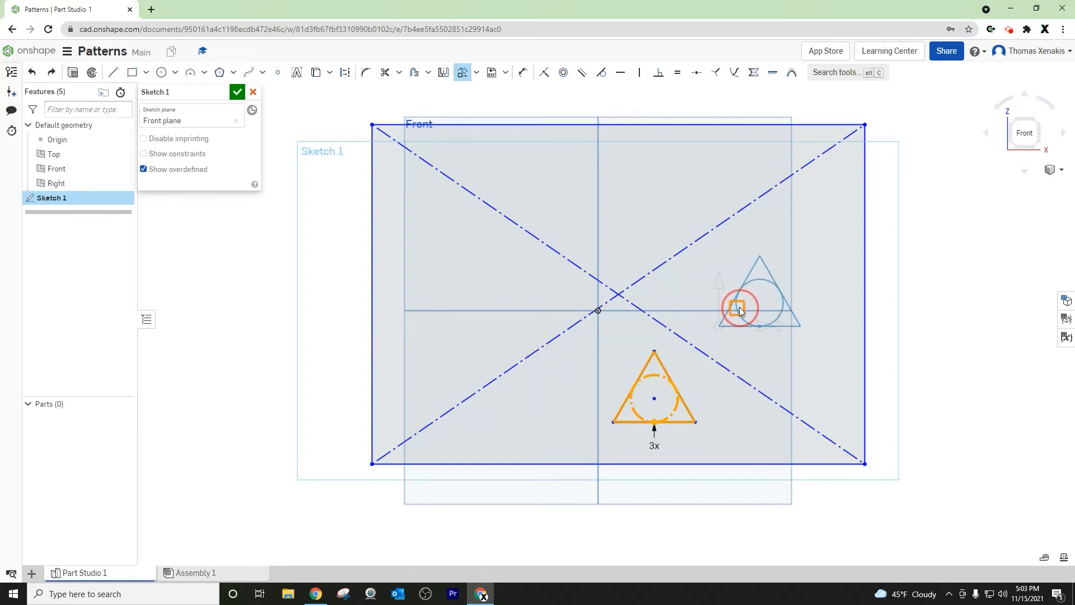
left_click_drag(739, 306, 733, 323)
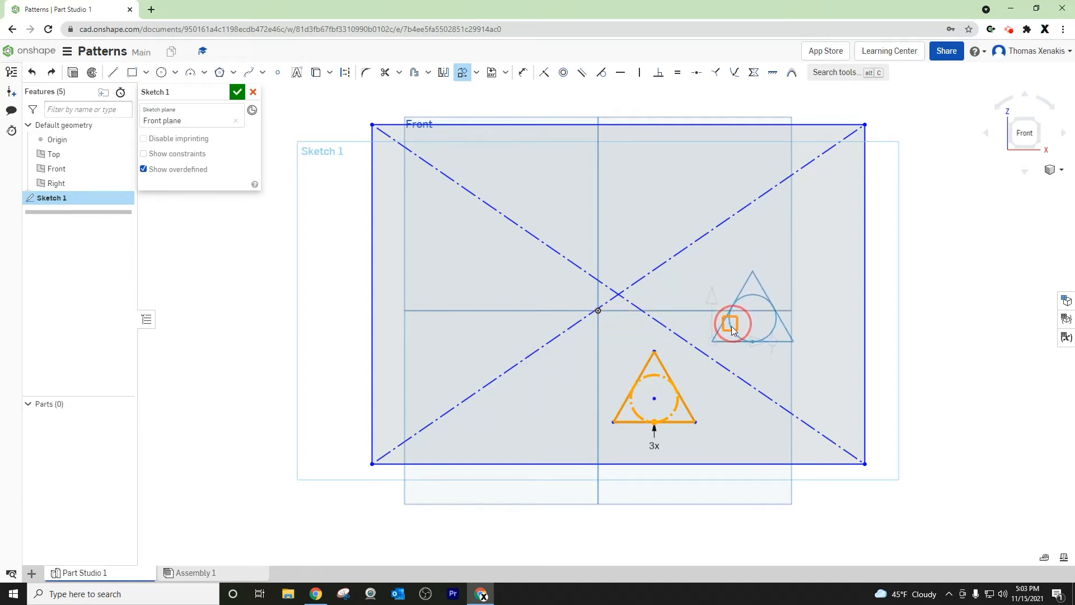
left_click_drag(732, 324, 734, 307)
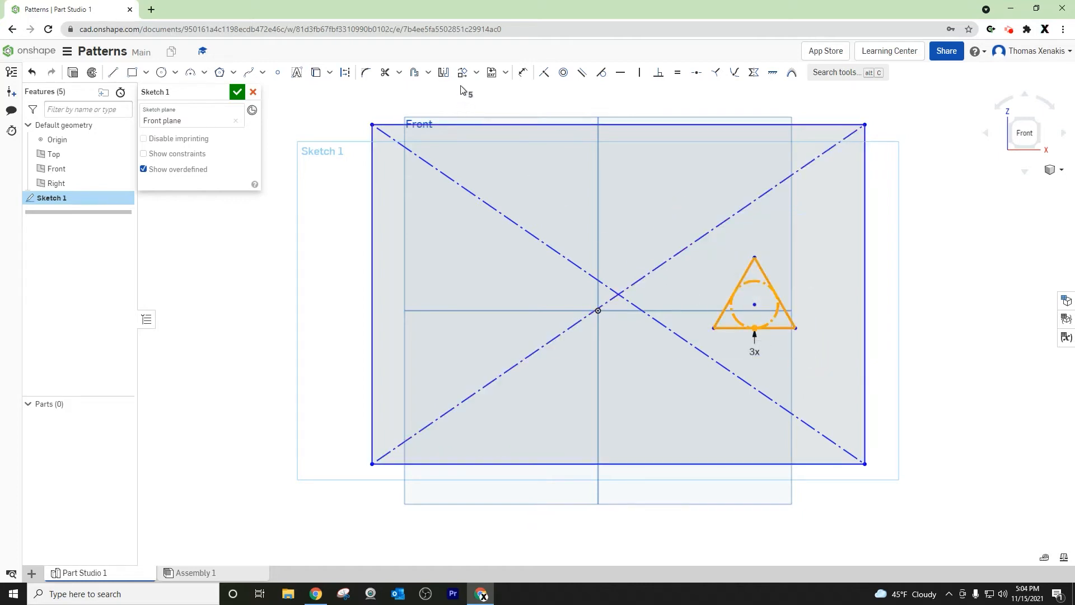
left_click(463, 72)
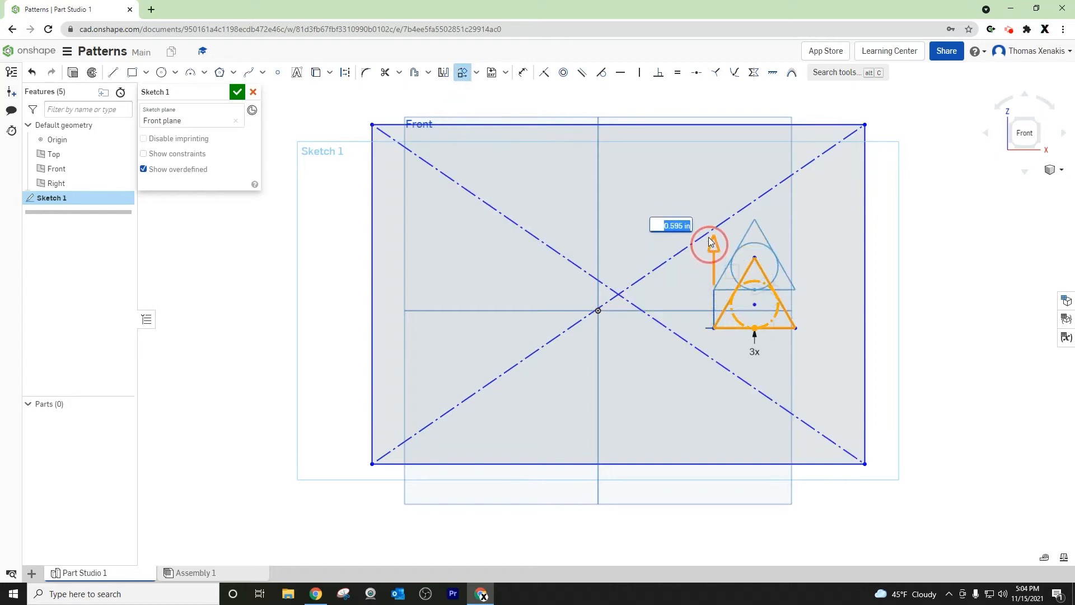
left_click_drag(709, 240, 712, 181)
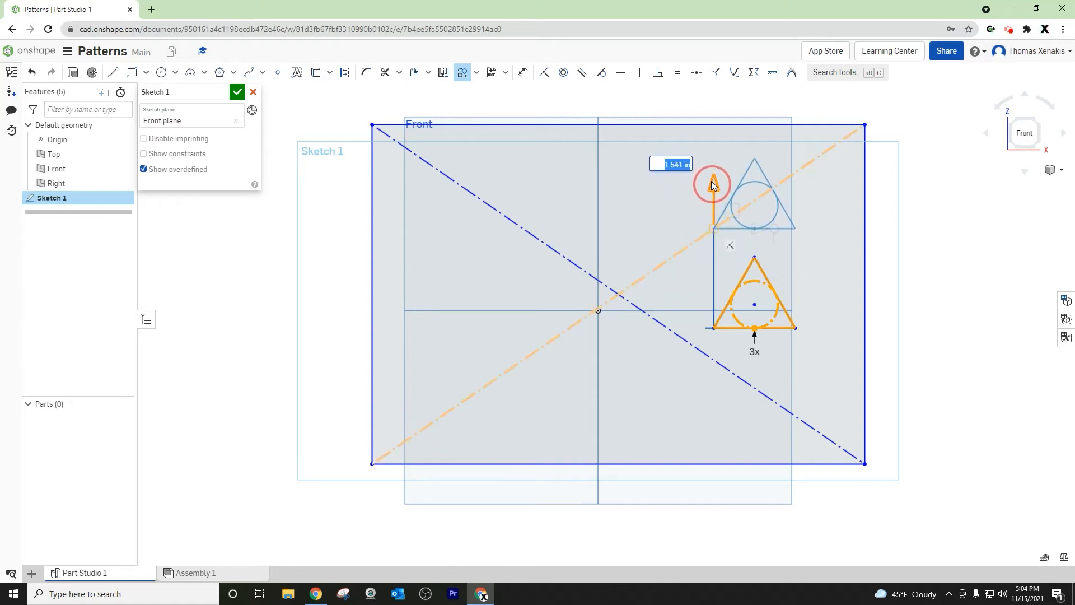
left_click_drag(712, 185, 714, 396)
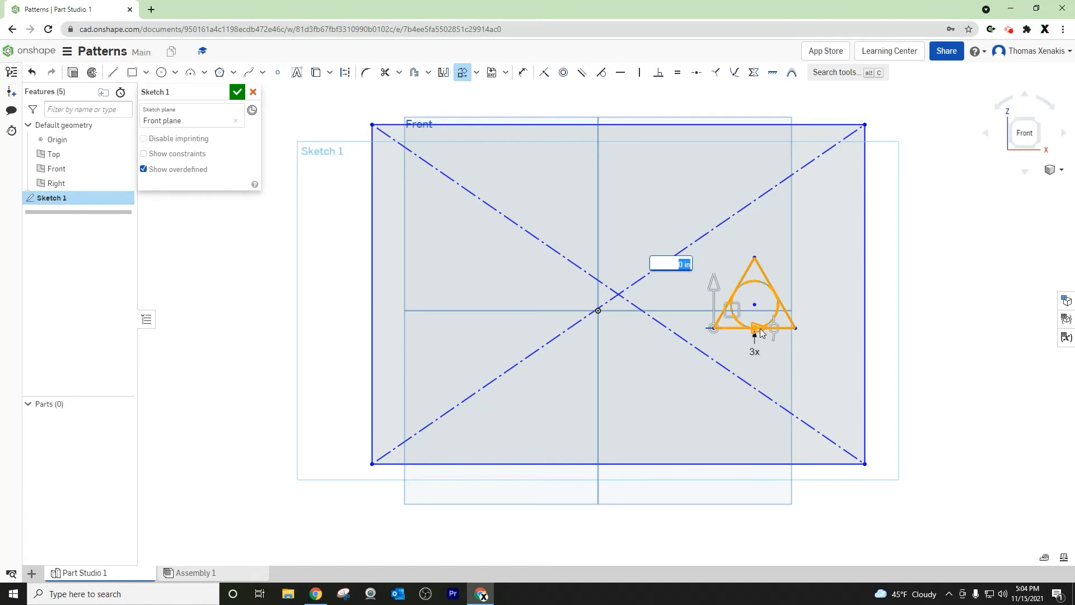
left_click_drag(754, 327, 641, 318)
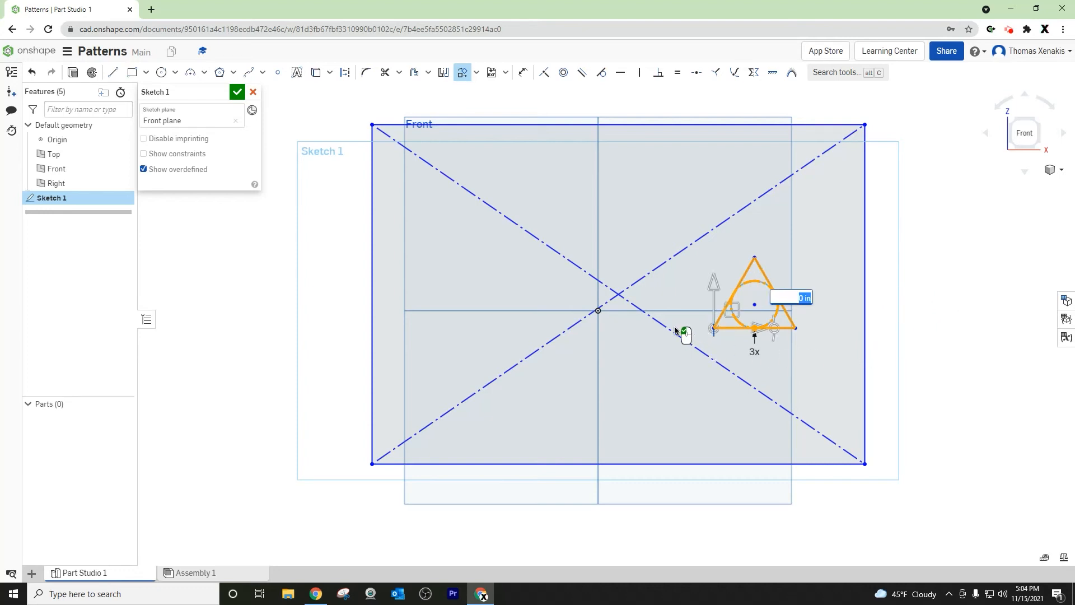
mouse_move(776, 333)
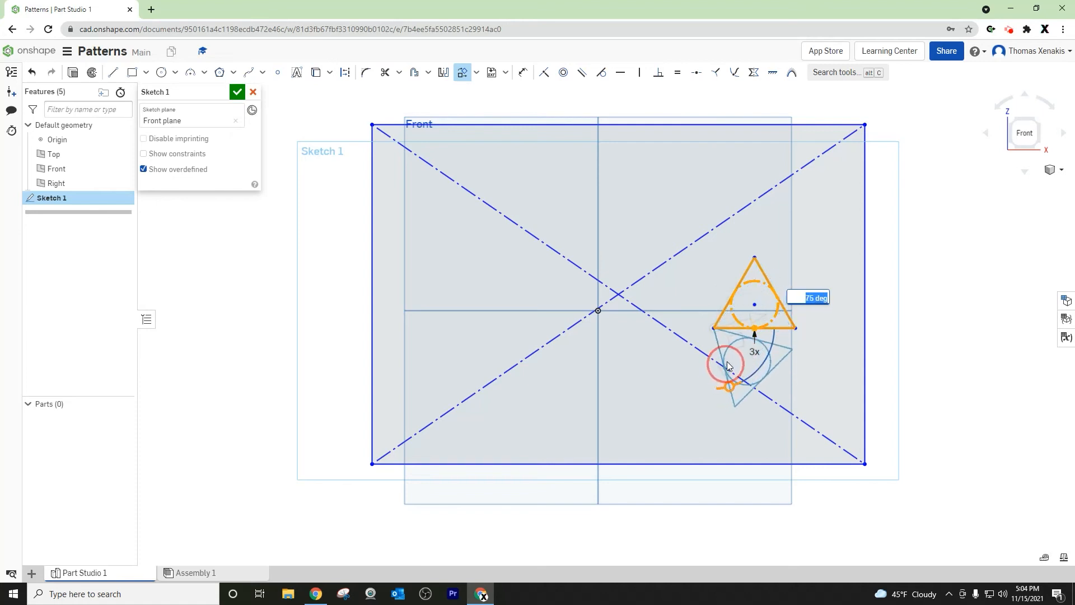
Step: Preview a rotation, then drag the transform pivot onto the rectangle's center point
left_click_drag(727, 366, 754, 336)
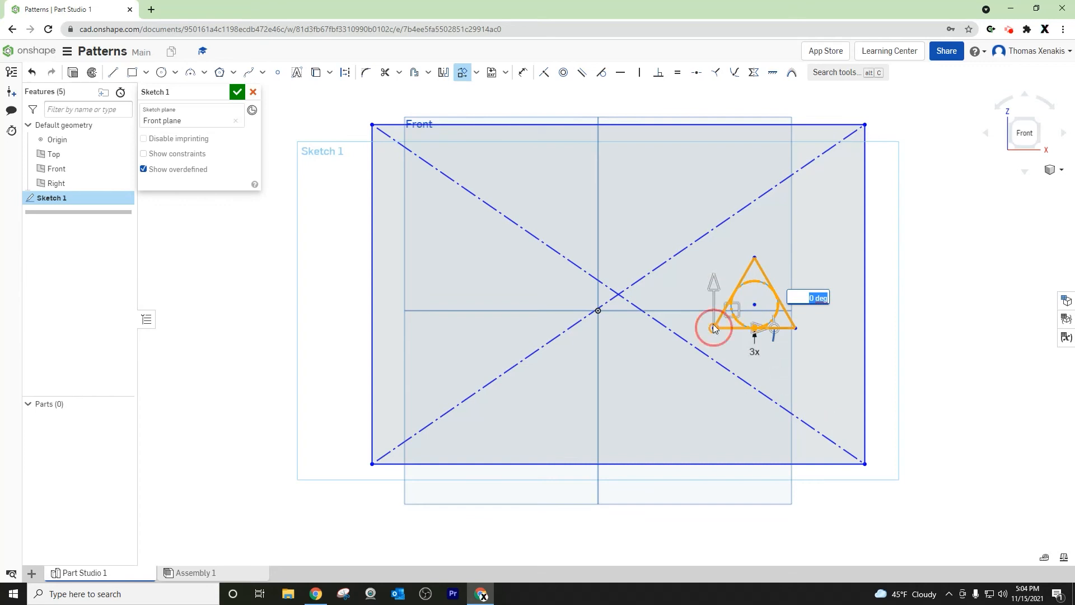
left_click_drag(712, 328, 755, 257)
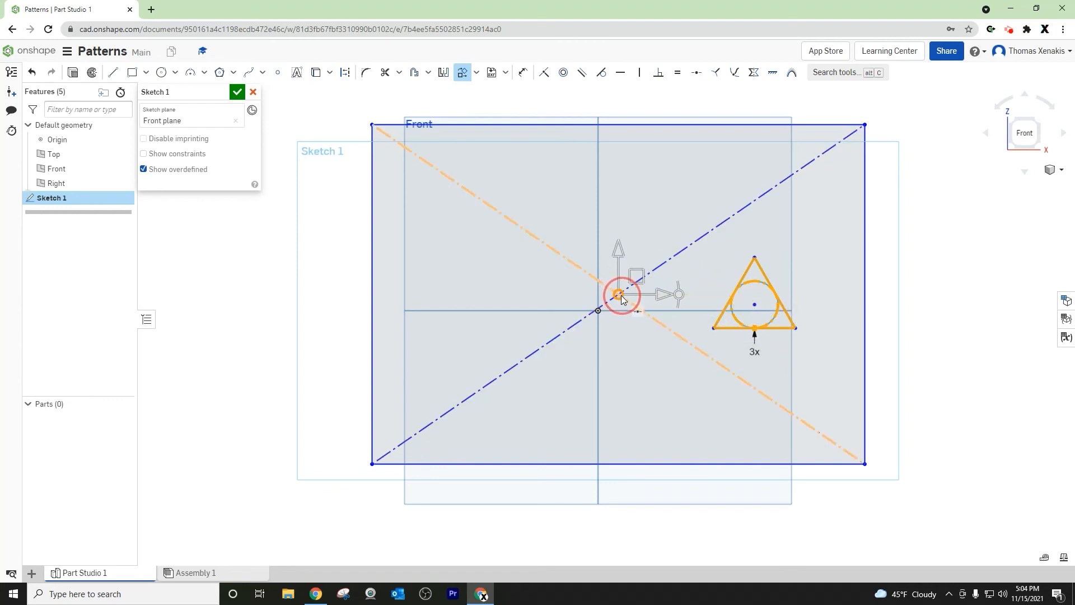
Step: Anchor the pivot at the rectangle's center to rotate the triangle upside down above center
left_click(617, 310)
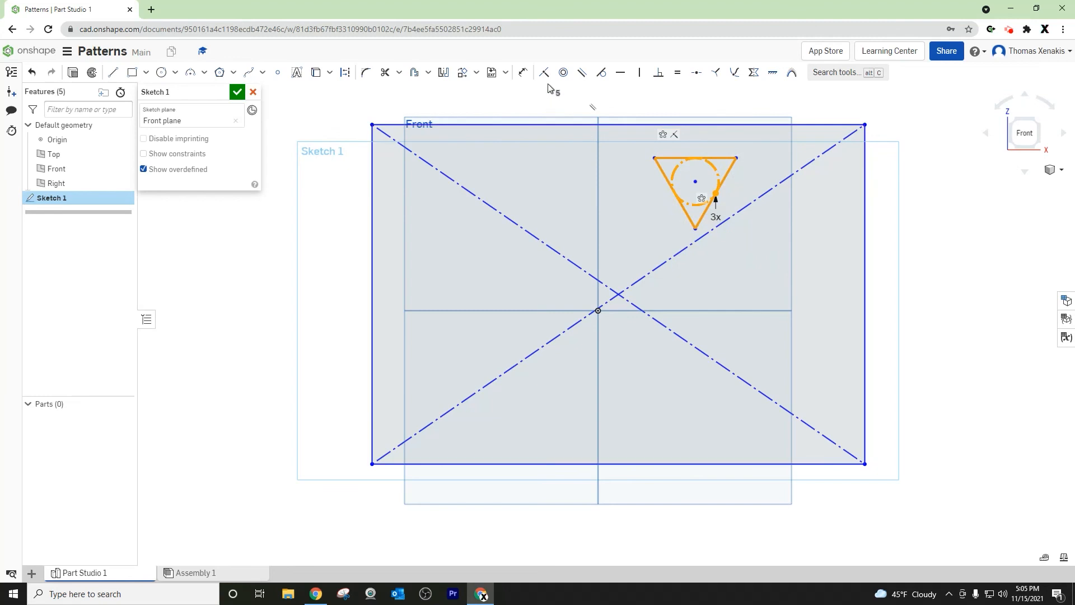
Step: Start a new Transform on the upside-down triangle and circle from the pattern dropdown
left_click(475, 72)
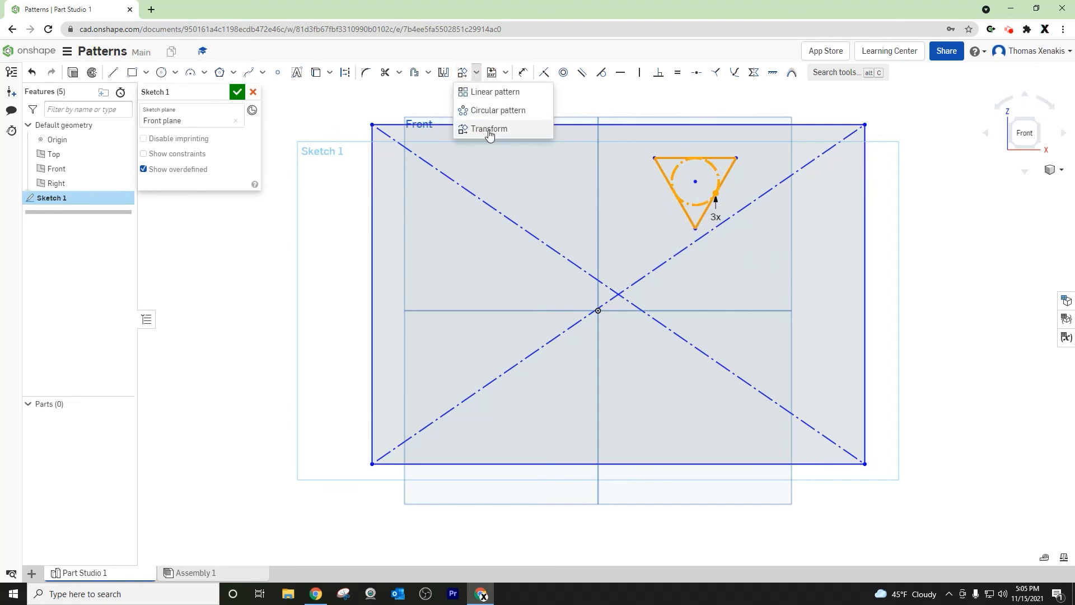
left_click(488, 128)
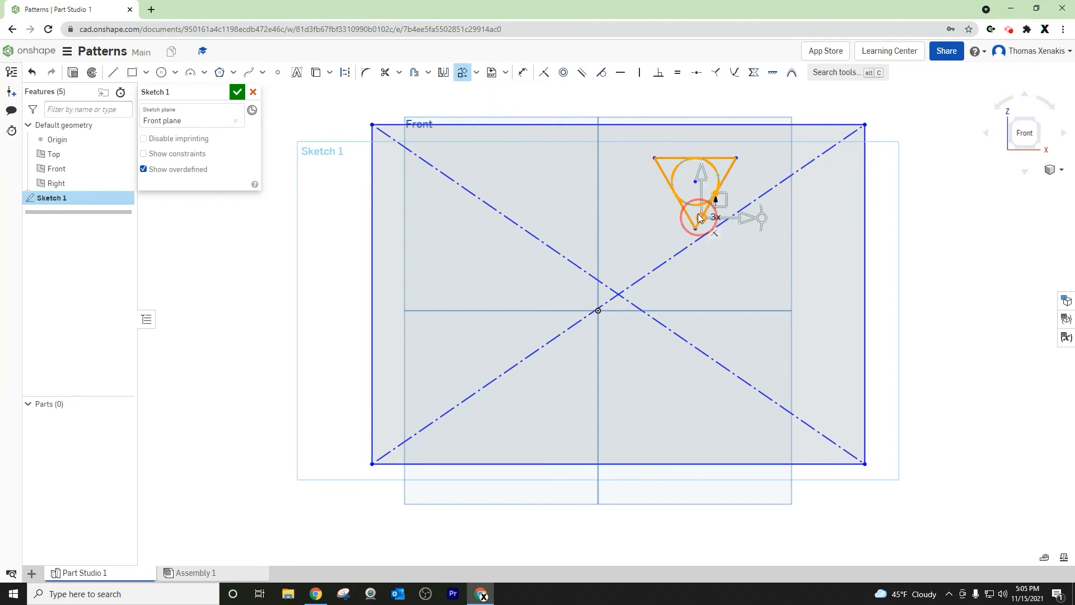